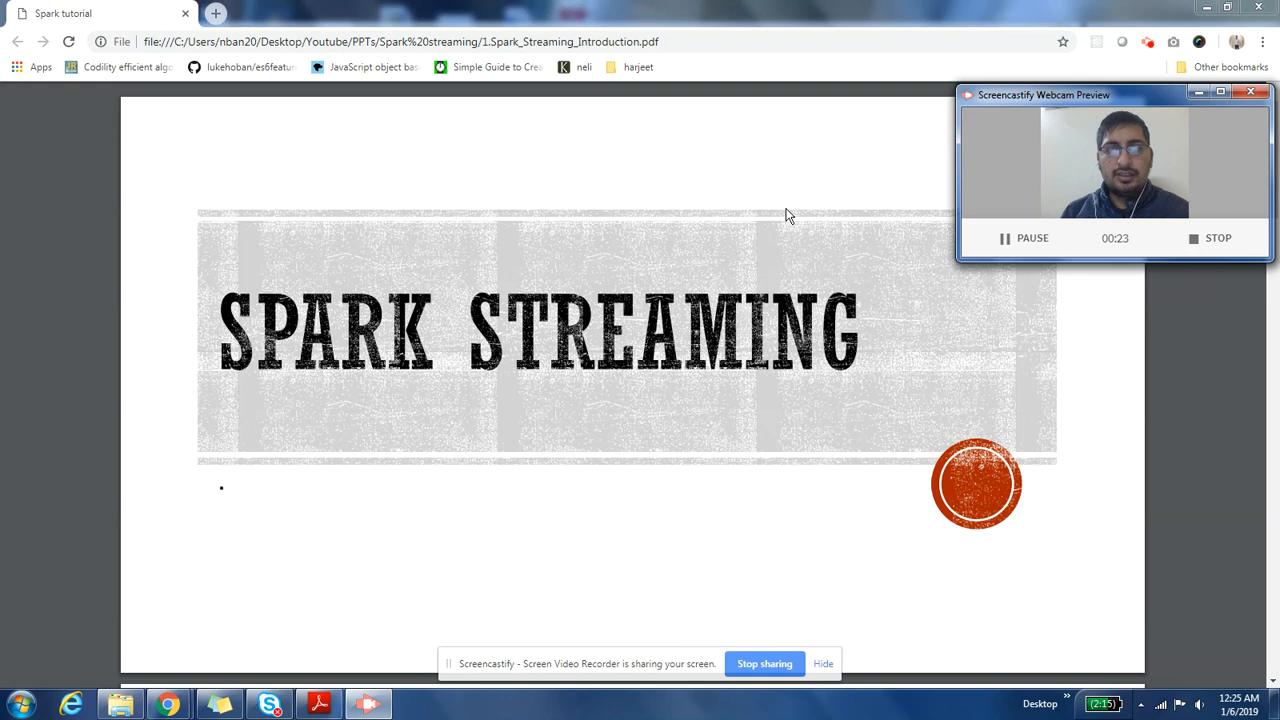
Step: Advance the Spark Streaming deck from the title slide to the WHO AM I slide
click(1250, 92)
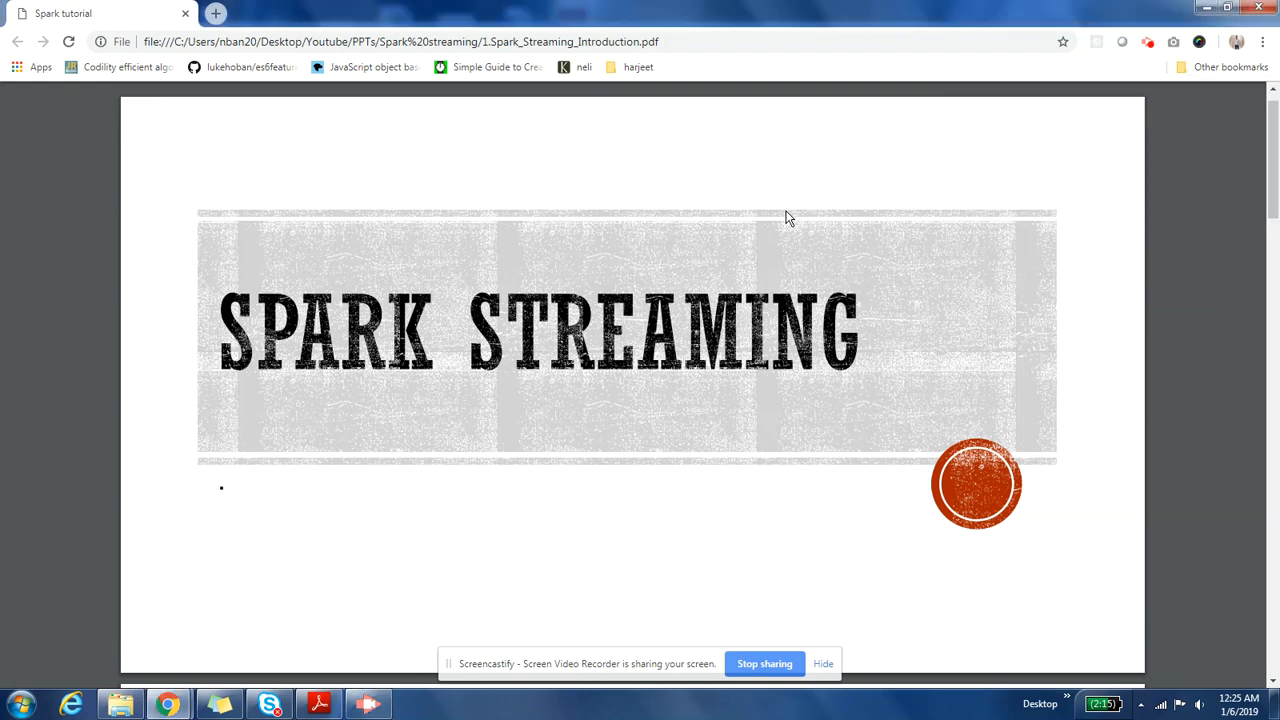
scroll(down, 3)
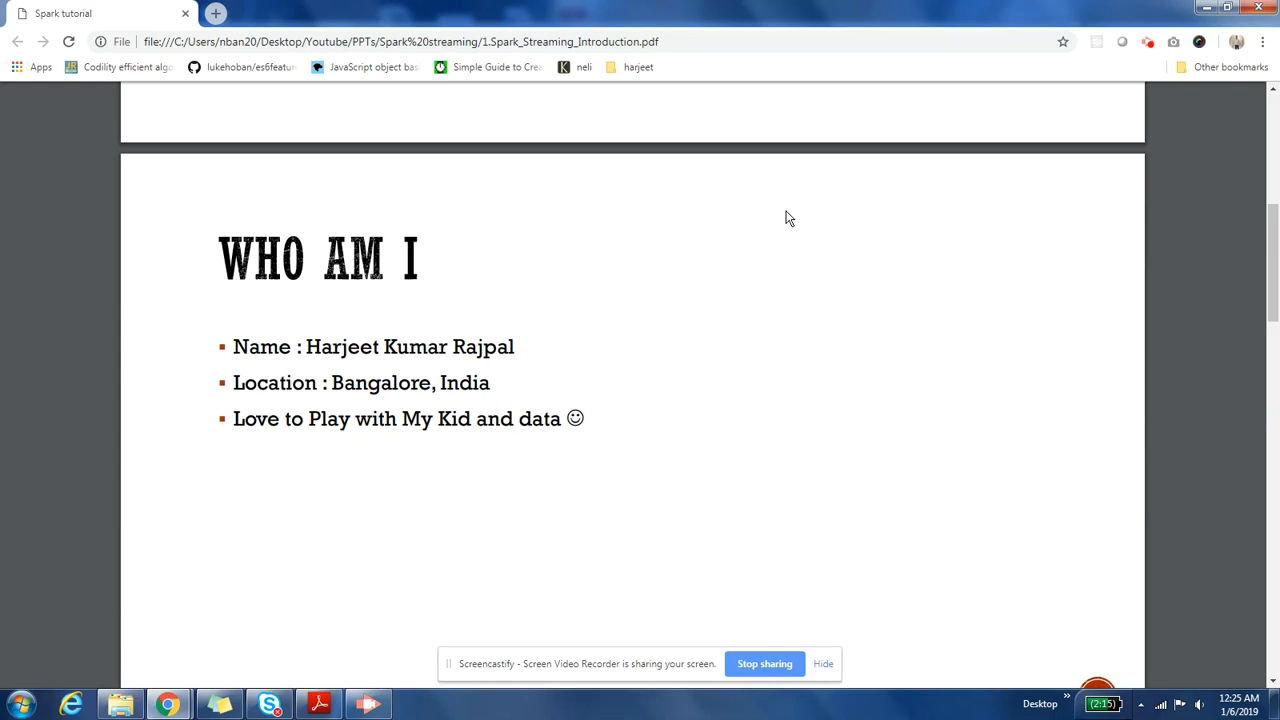
scroll(up, 3)
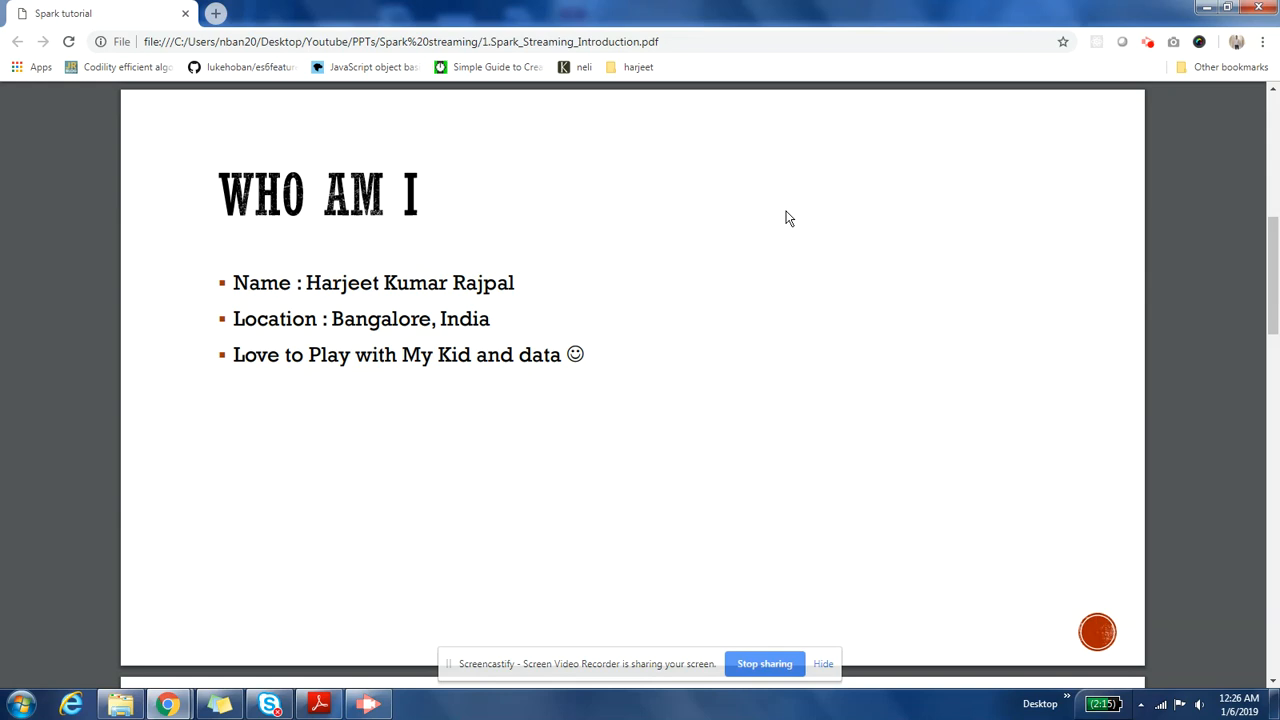
Step: Scroll past the Pre-requisites slide to reach the Dev Environment slide
scroll(down, 3)
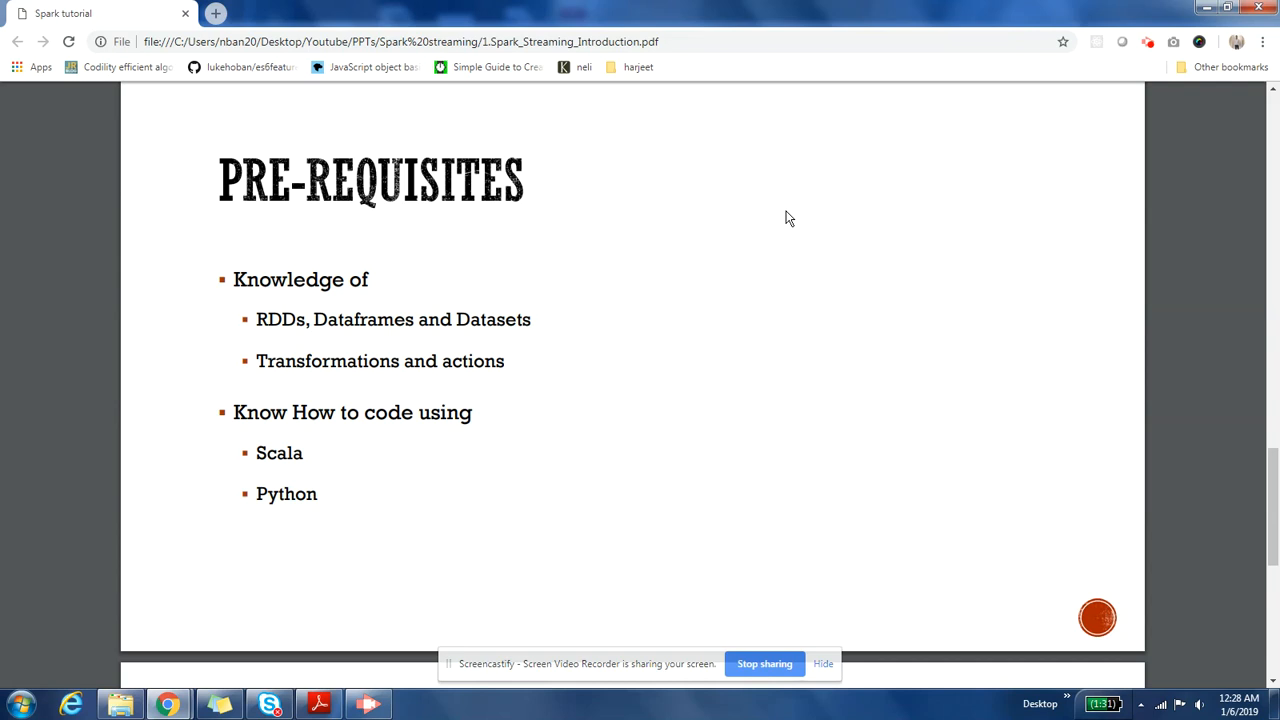
scroll(down, 3)
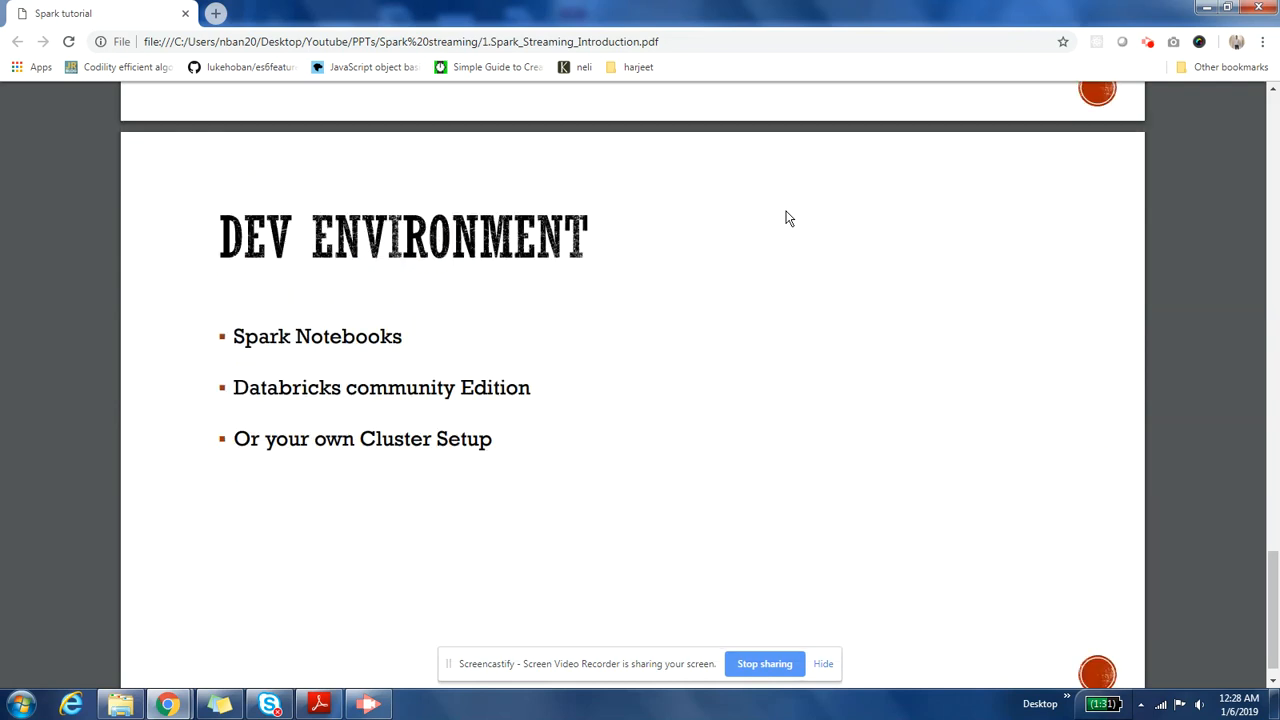